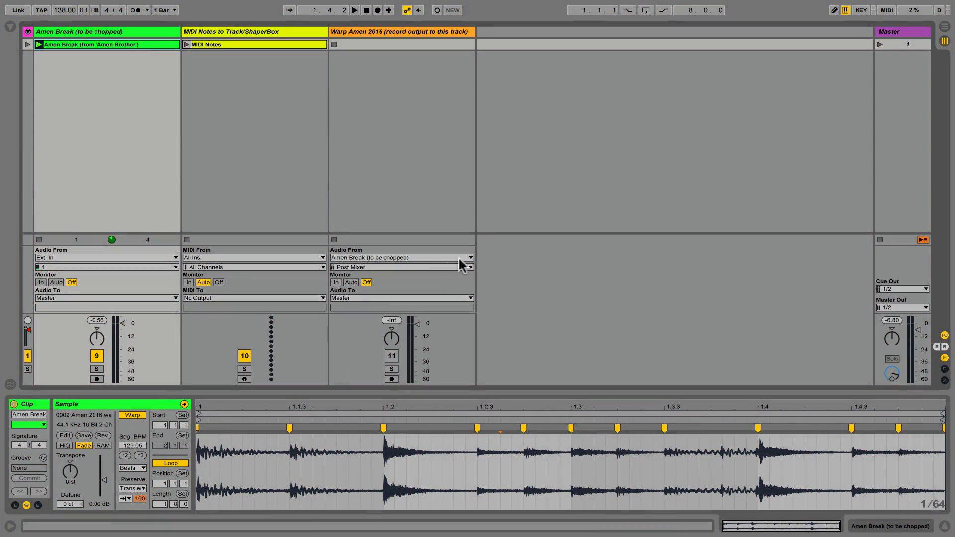
Step: Set the Amen Break clip's Seg. BPM to 144.21 and launch the clip
left_click(792, 468)
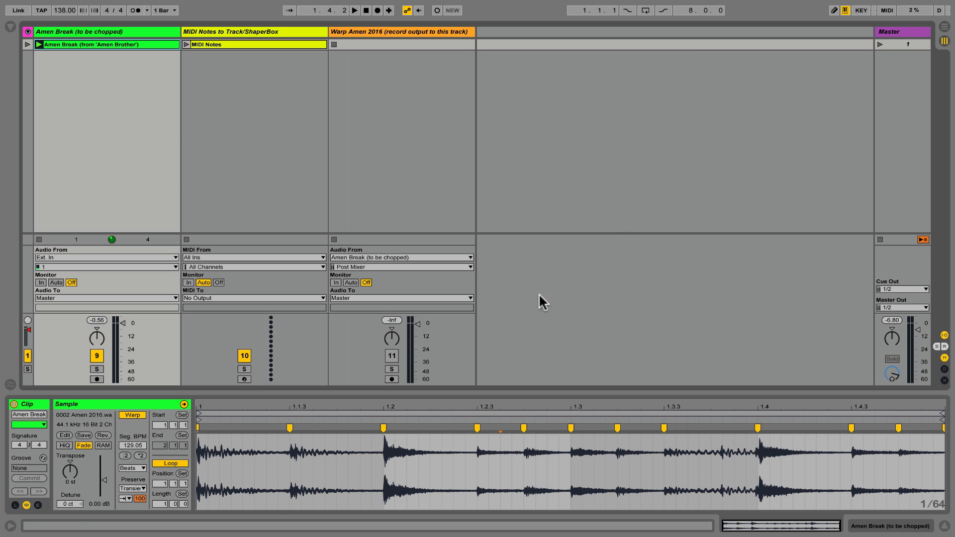
left_click_drag(384, 462, 465, 462)
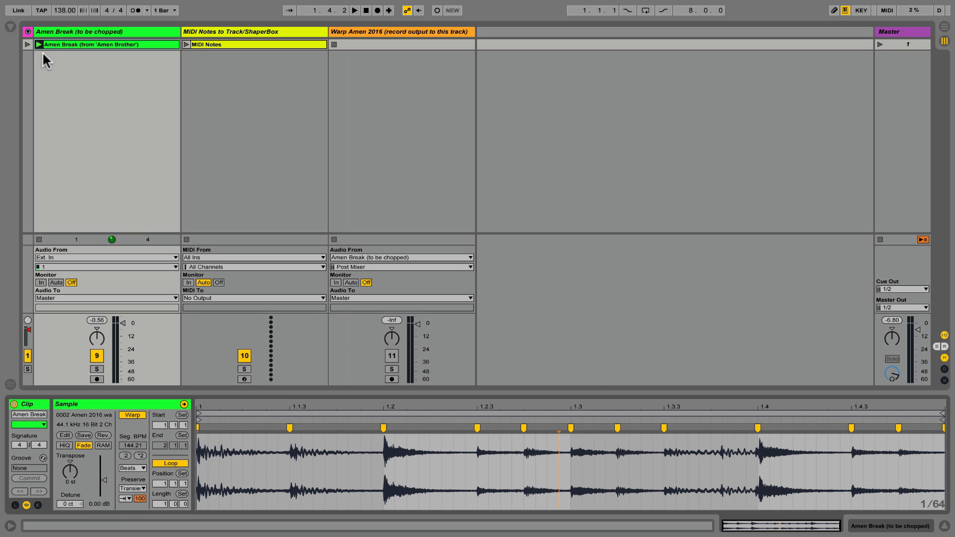
mouse_move(40, 47)
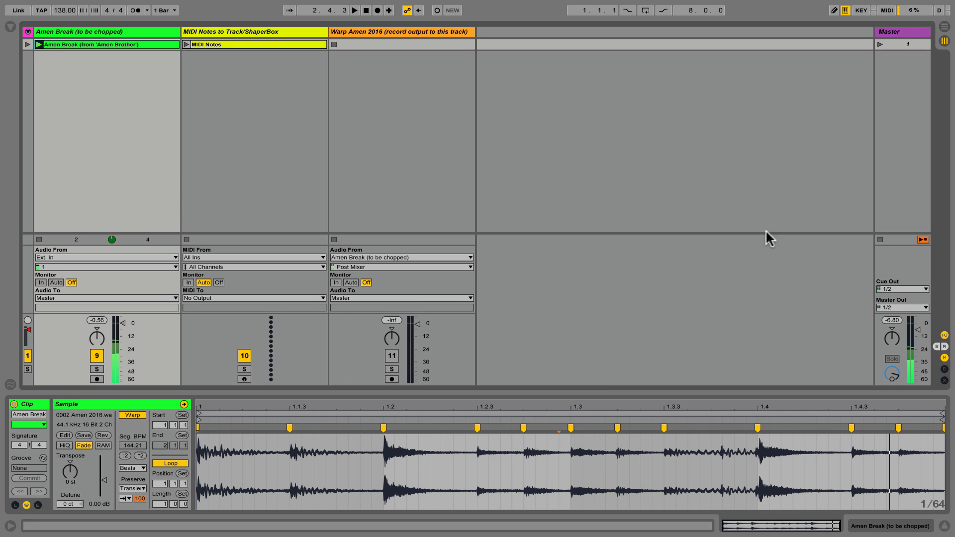
mouse_move(922, 242)
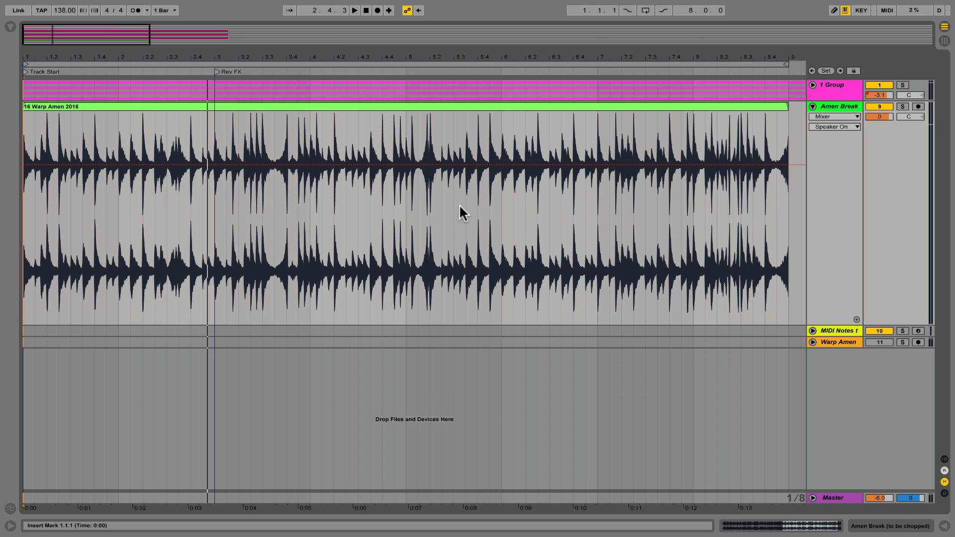
mouse_move(291, 217)
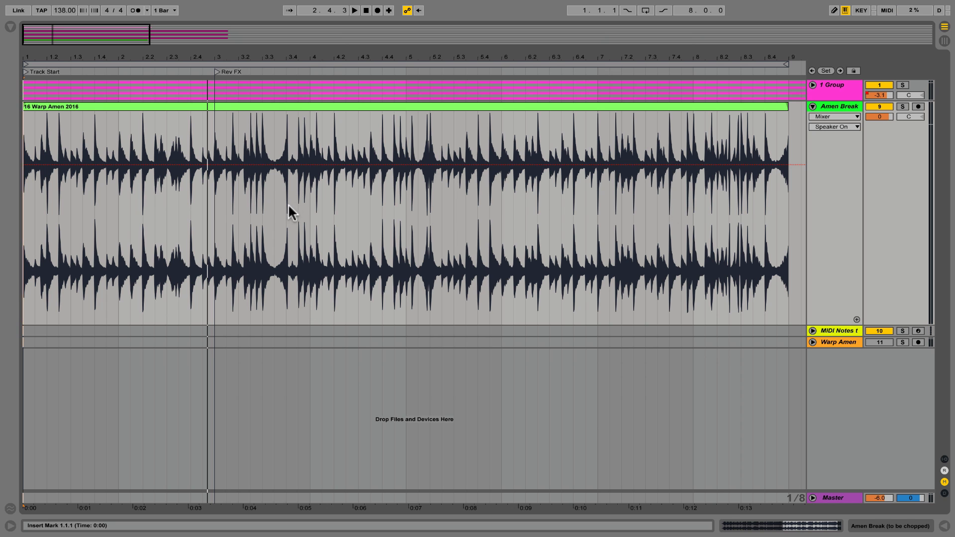
Step: Play the warped arrangement, then return to Session View with transport running
left_click(354, 12)
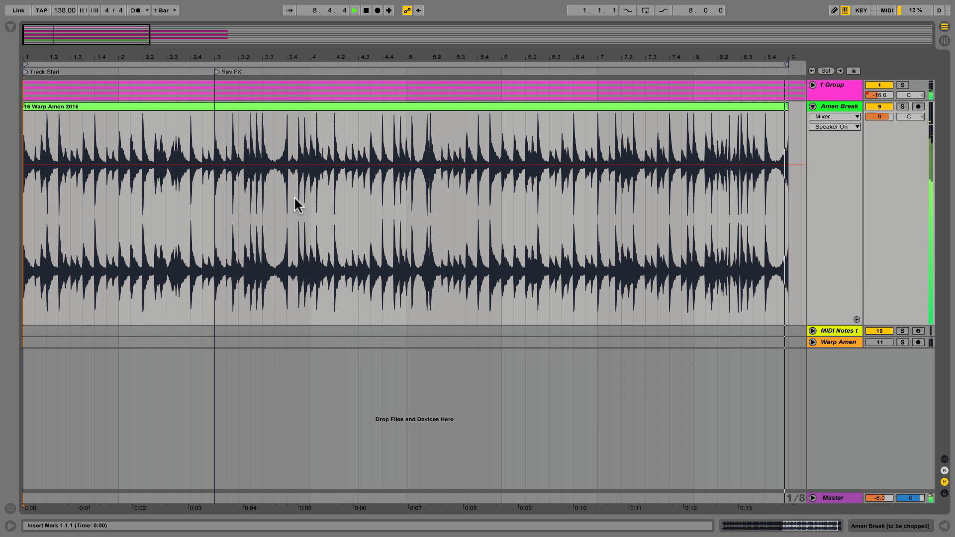
key("Tab")
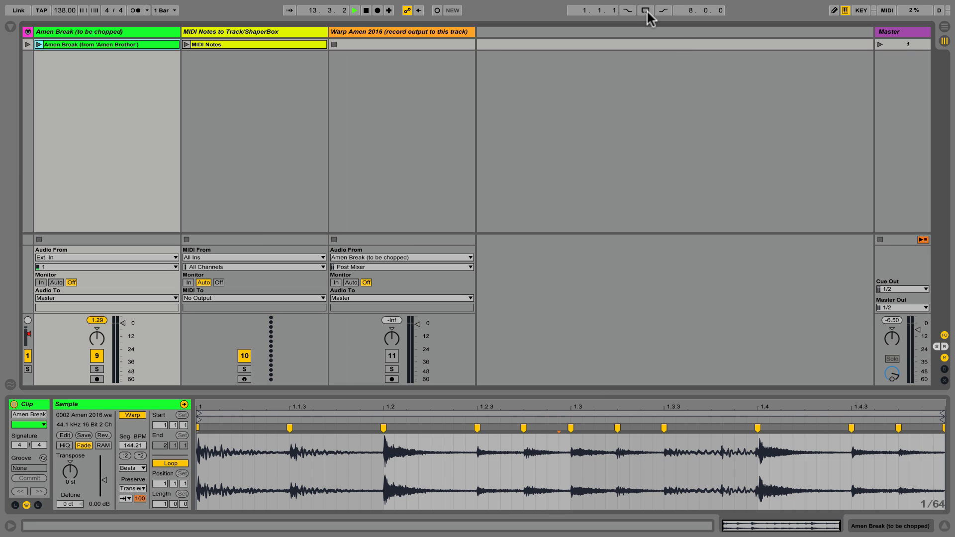
Step: Enable Loop, select the Amen Break track and load Cableguys ShaperBox from Plug-ins onto it
left_click(357, 11)
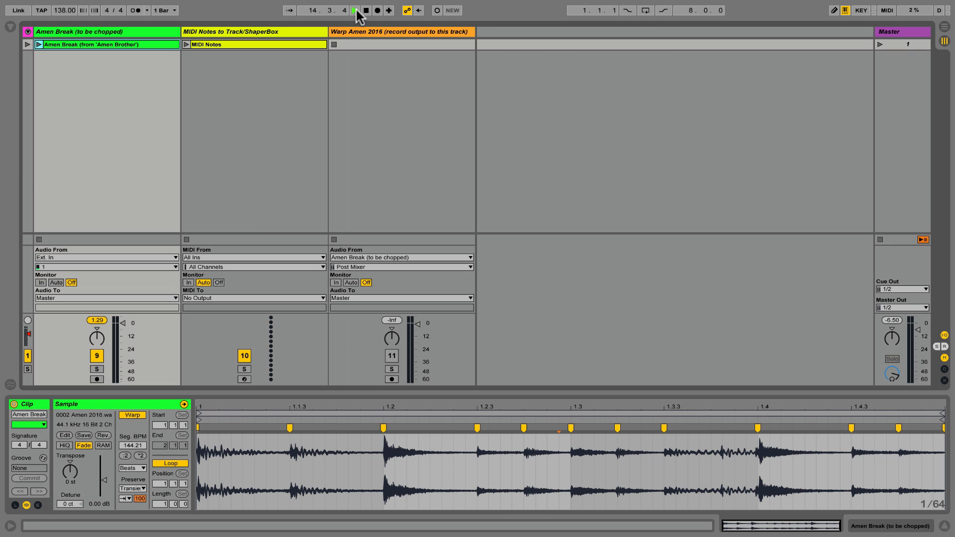
left_click(354, 10)
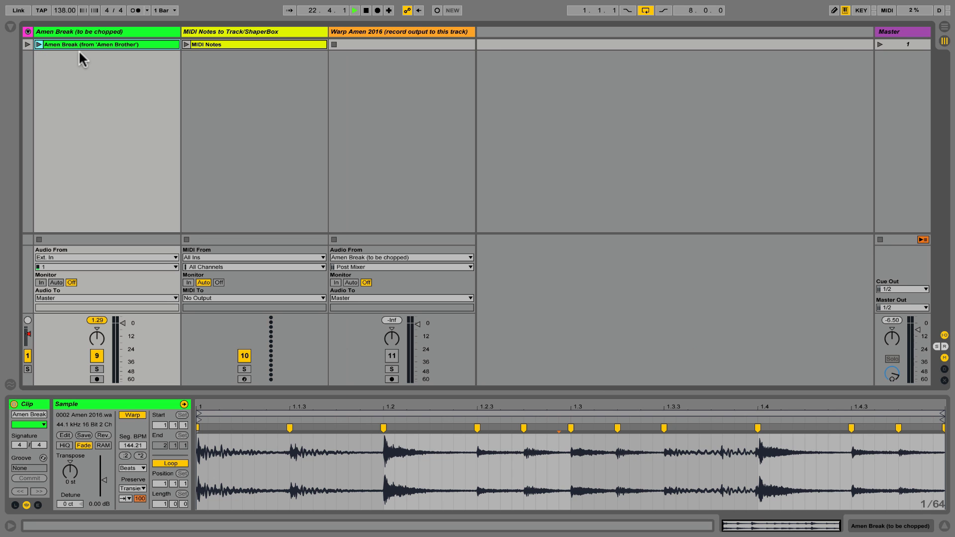
left_click(8, 24)
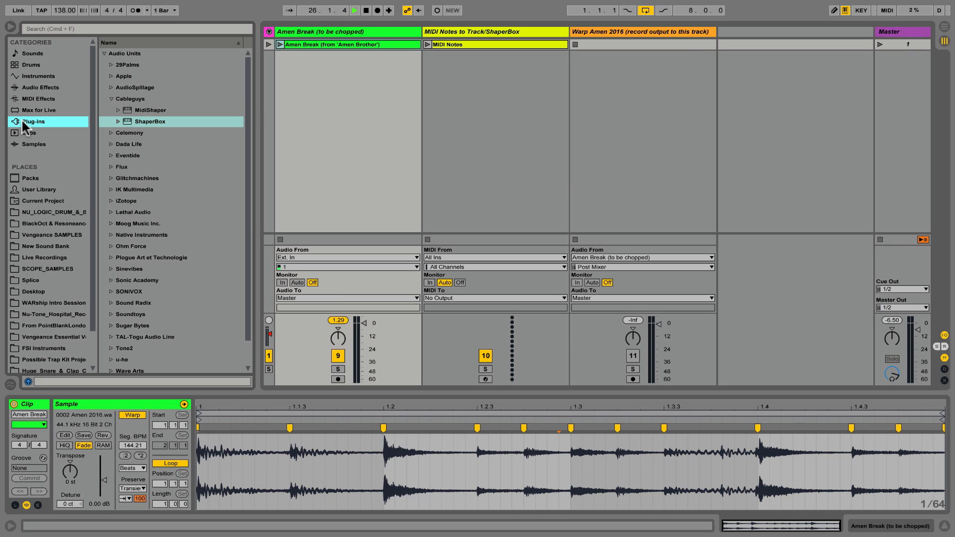
left_click(129, 98)
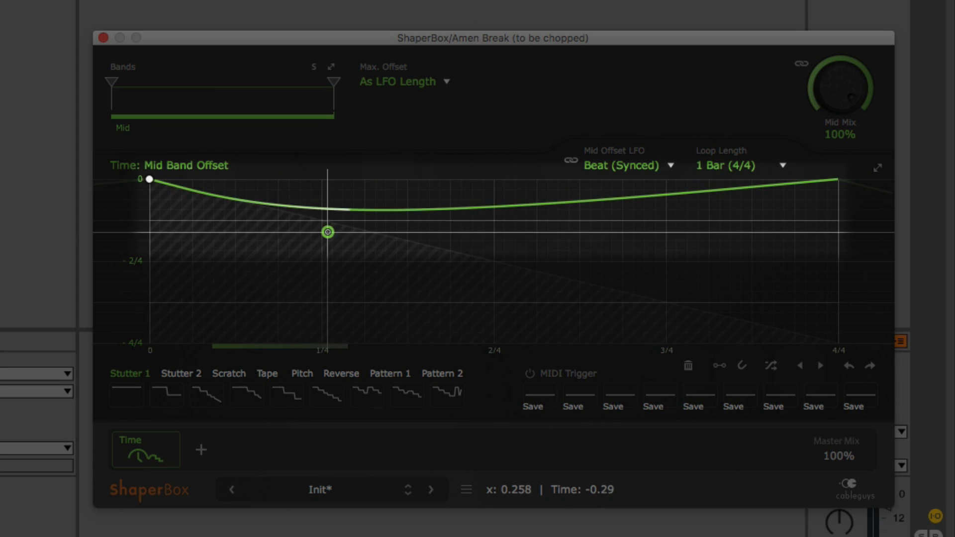
Step: Bend the Mid band offset into dips, then flatten it with the Stutter 1 shape
left_click_drag(327, 232, 479, 178)
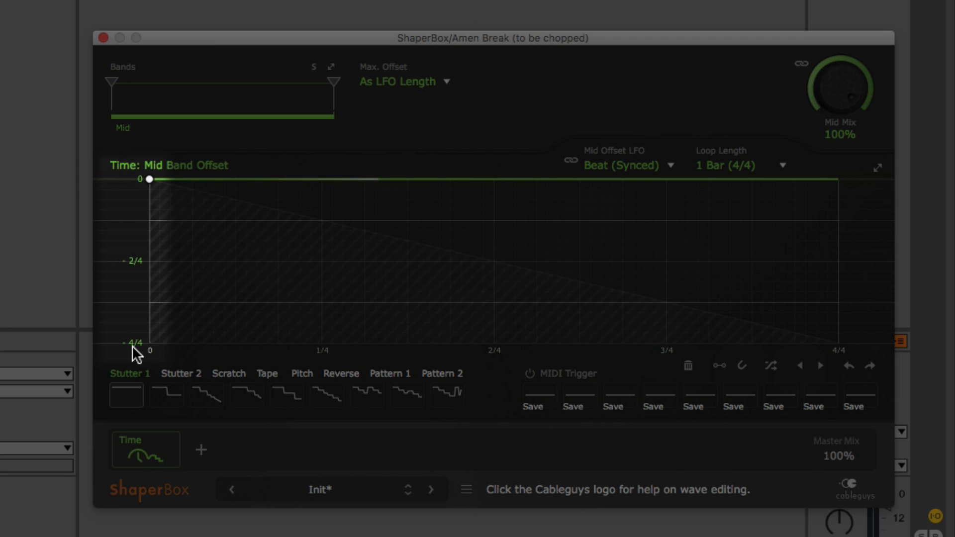
mouse_move(278, 321)
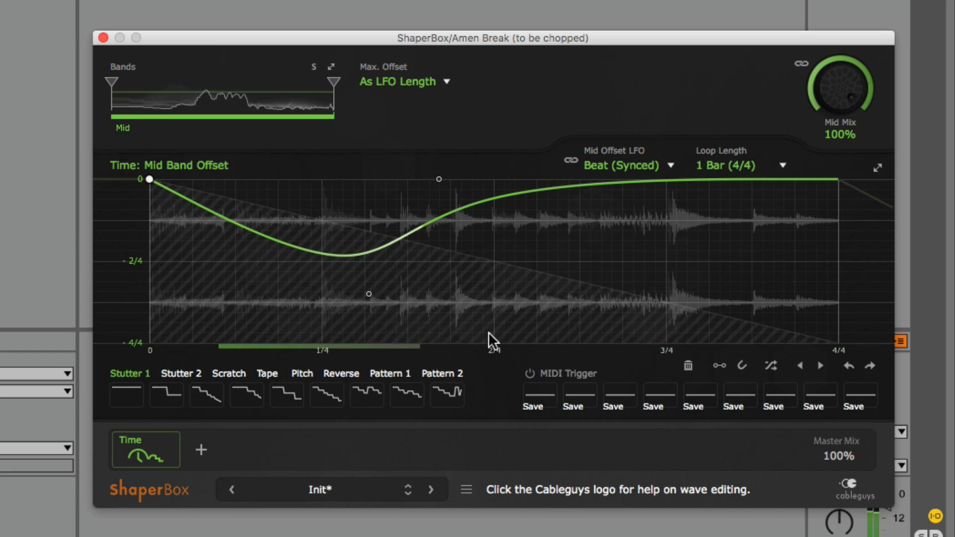
left_click_drag(368, 292, 368, 249)
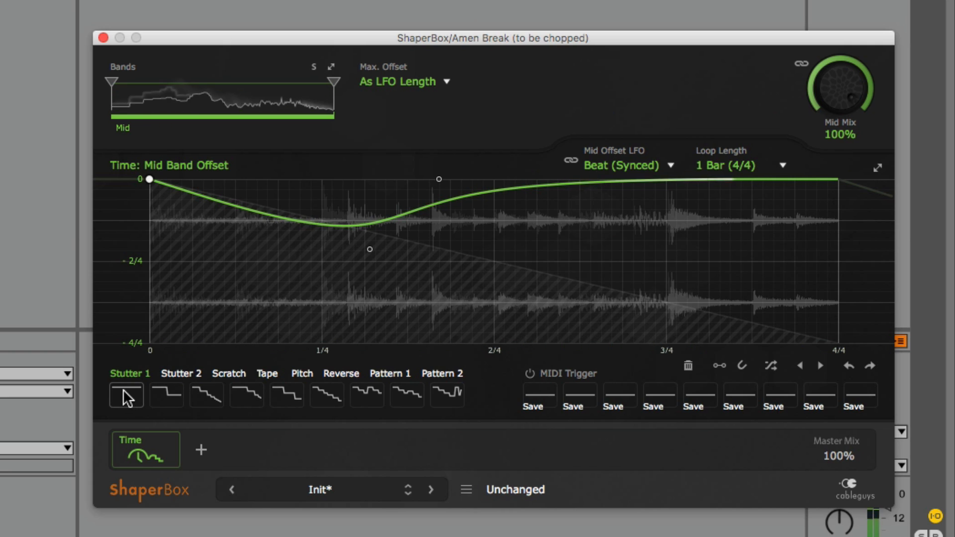
left_click(125, 396)
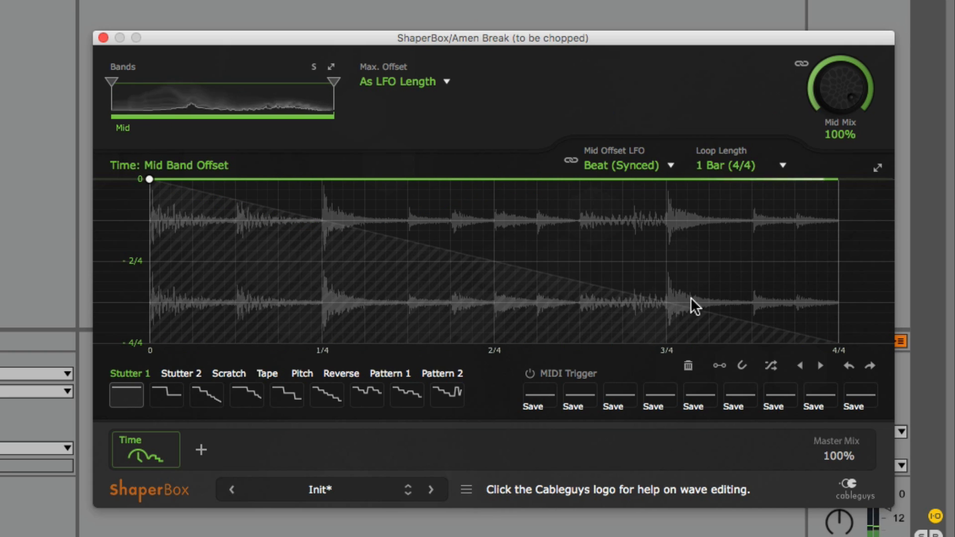
mouse_move(718, 368)
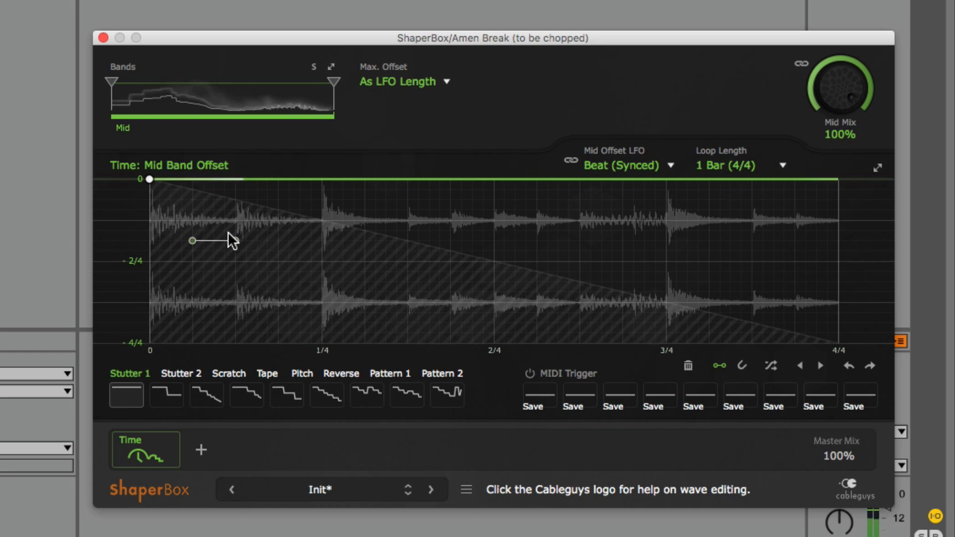
Step: Draw across the Time curve and expand the curve editor to full size
left_click_drag(194, 240, 554, 302)
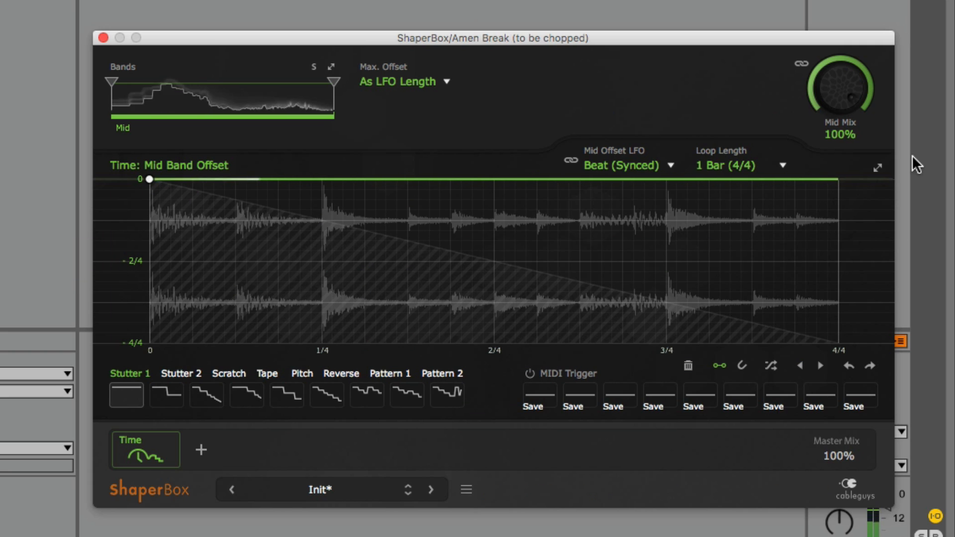
left_click(877, 168)
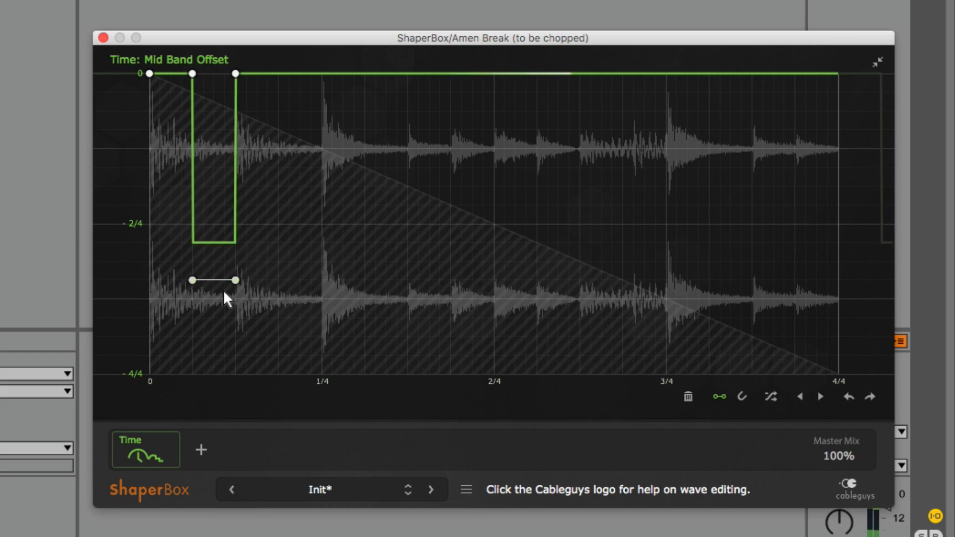
Step: Raise the short notch near the bar start into a shallow dip and collapse the editor
left_click_drag(214, 280, 214, 205)
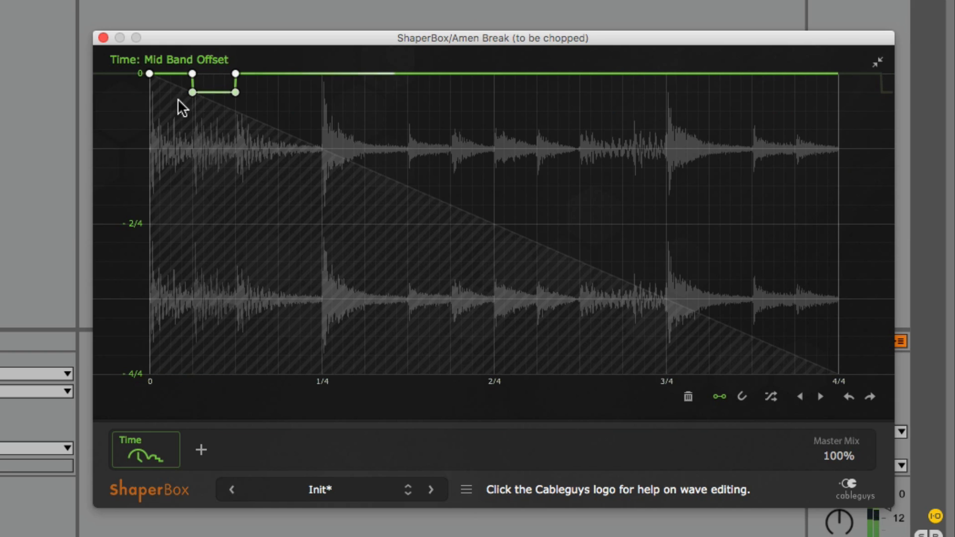
mouse_move(210, 102)
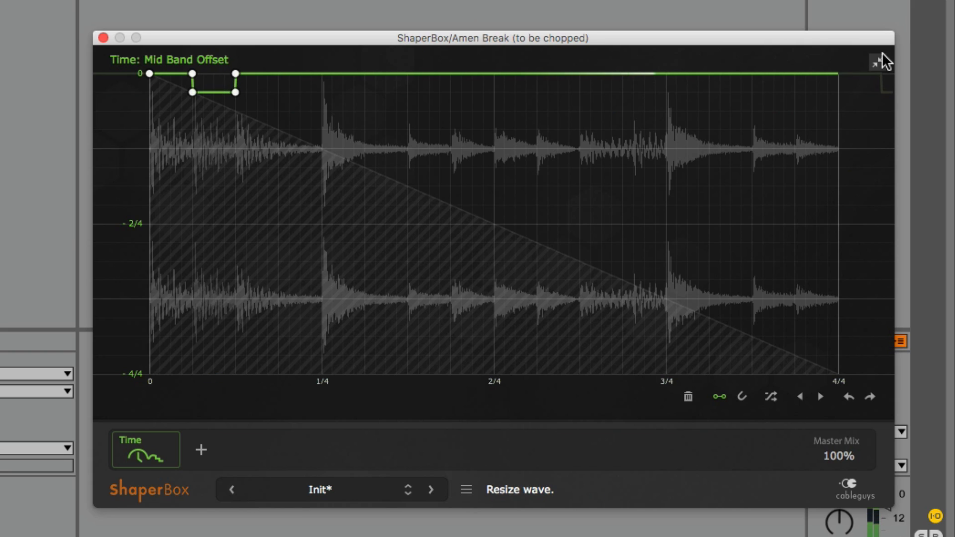
left_click(876, 59)
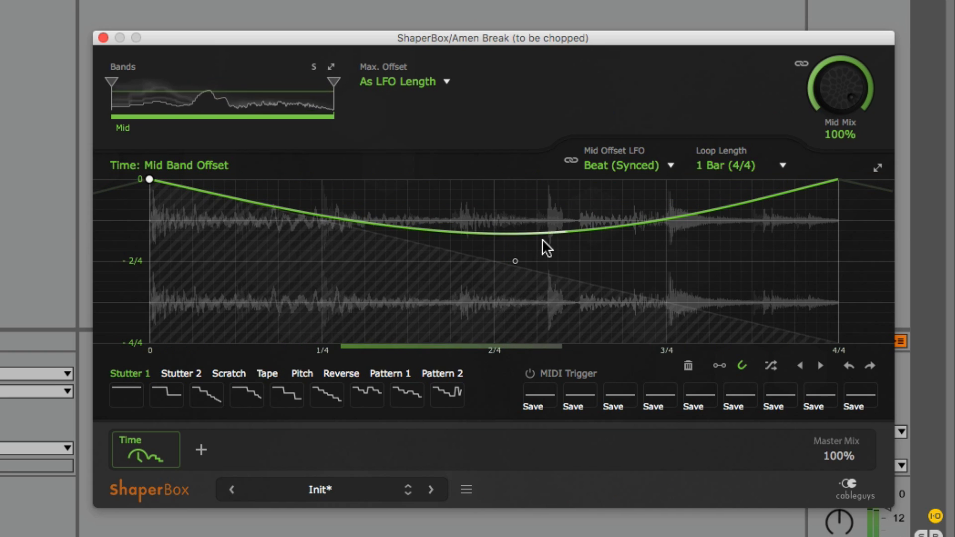
Step: Shape the bar end into a straight ramp from 0 down to -4/4 offset
left_click_drag(545, 249, 548, 213)
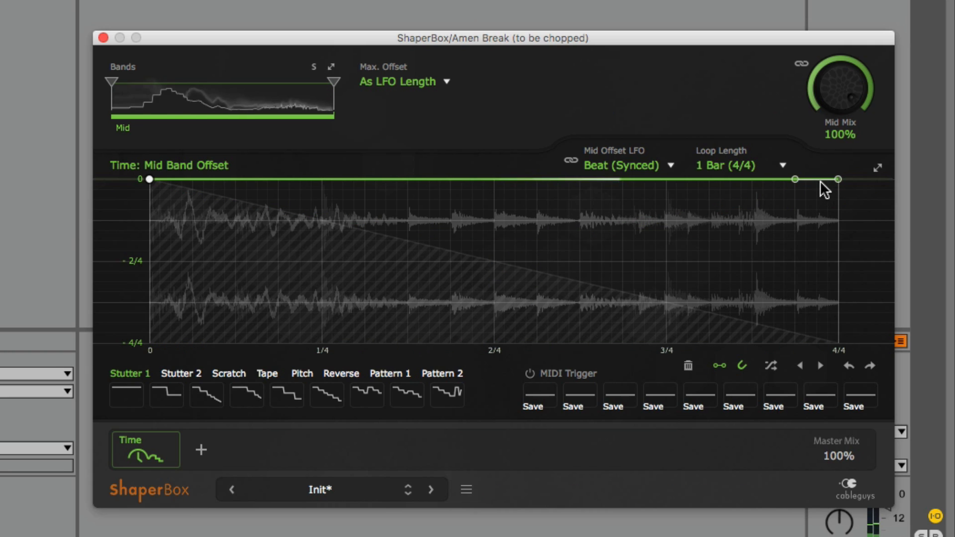
left_click_drag(838, 178, 838, 261)
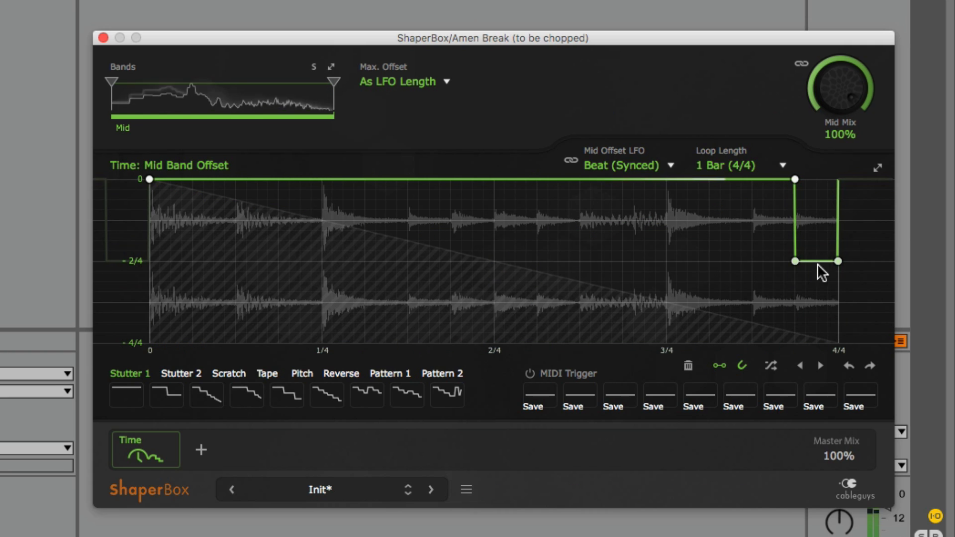
left_click_drag(795, 262, 795, 180)
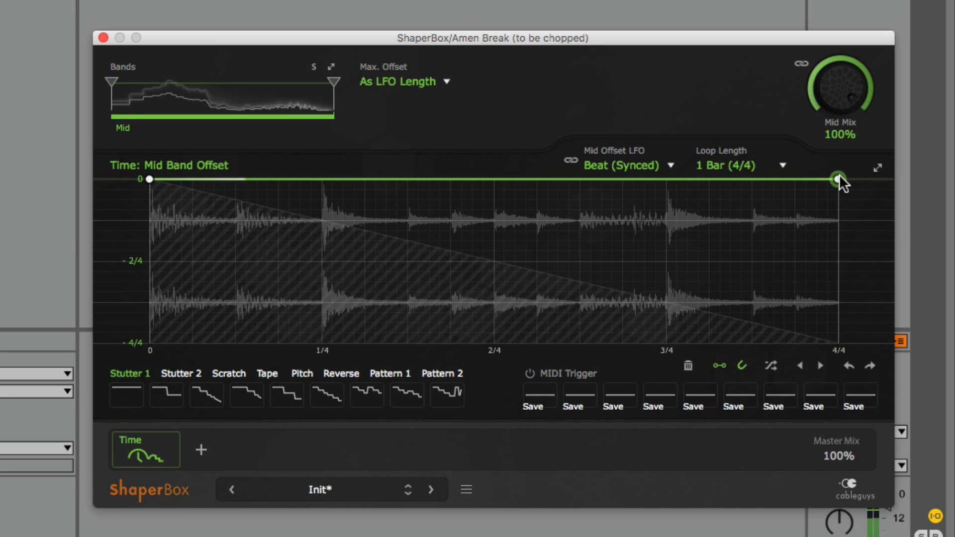
left_click_drag(837, 179, 838, 230)
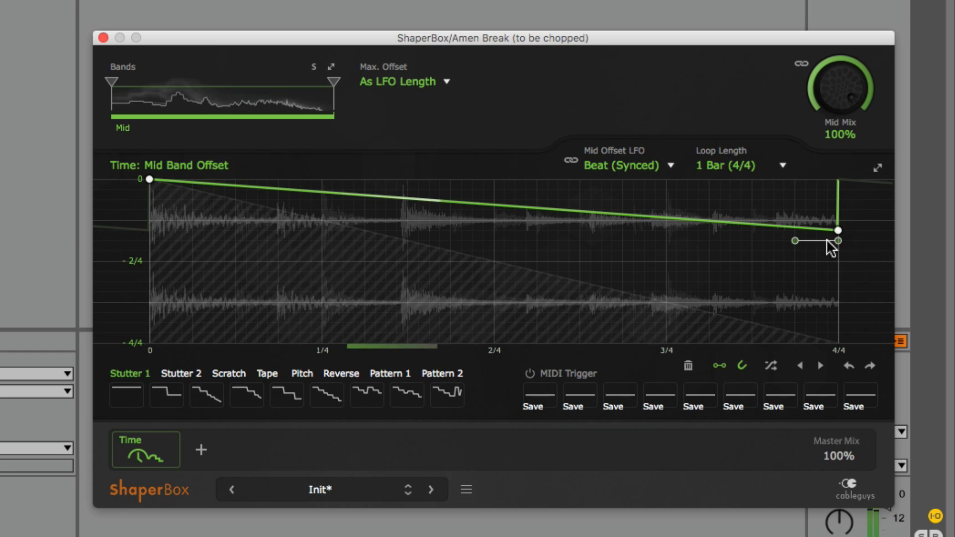
left_click_drag(838, 239, 836, 259)
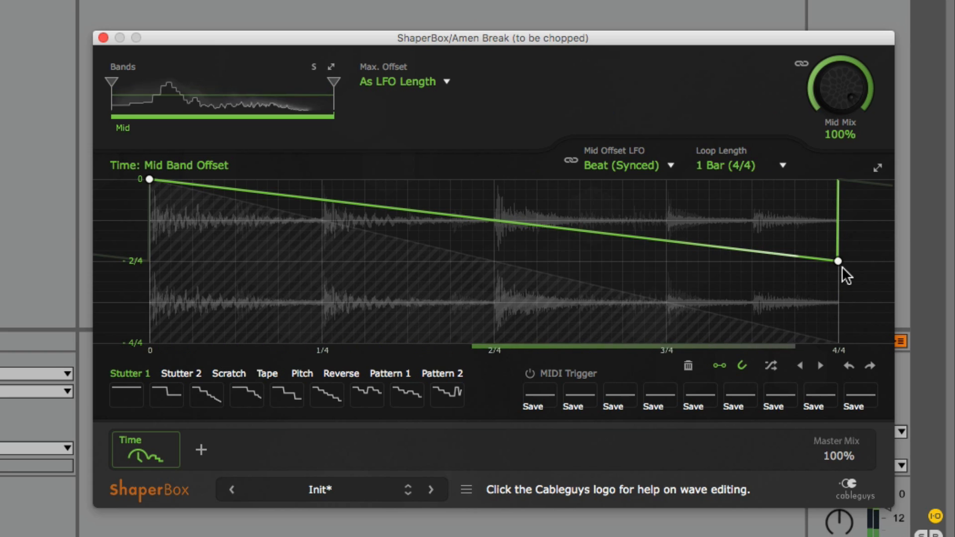
left_click_drag(837, 261, 839, 302)
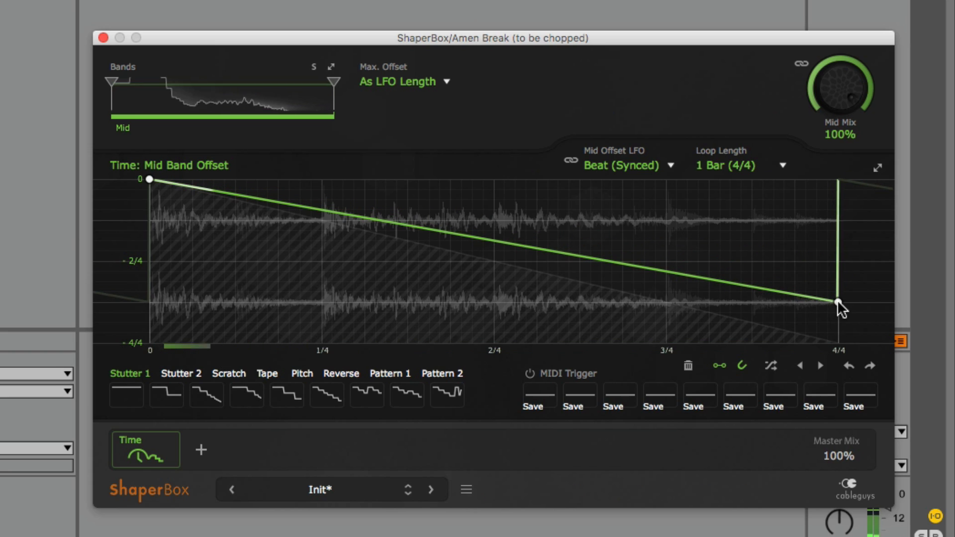
left_click(838, 302)
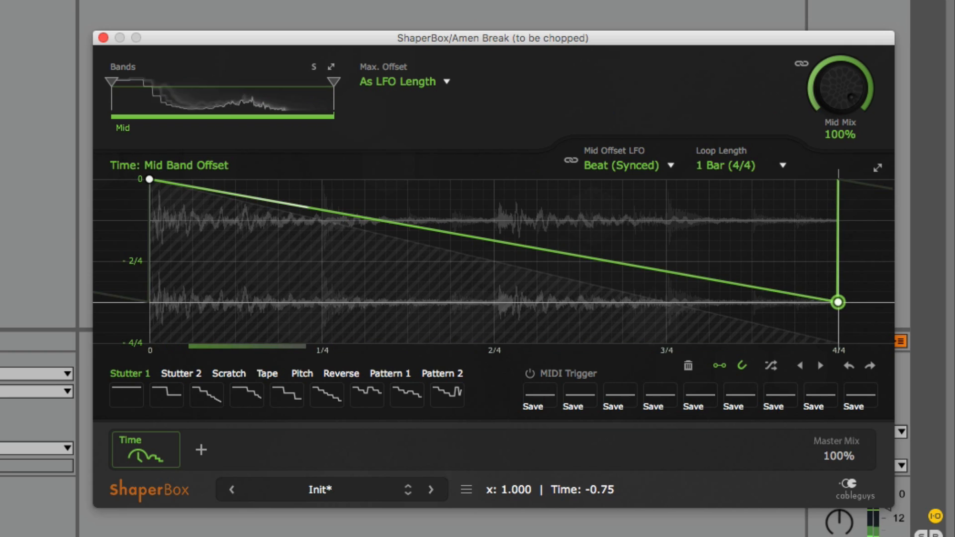
left_click_drag(838, 303, 837, 341)
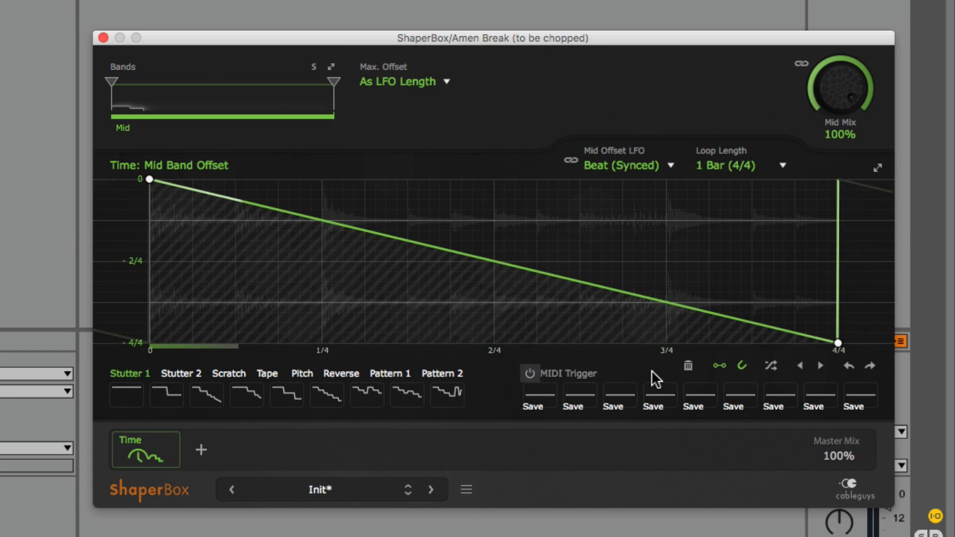
mouse_move(742, 376)
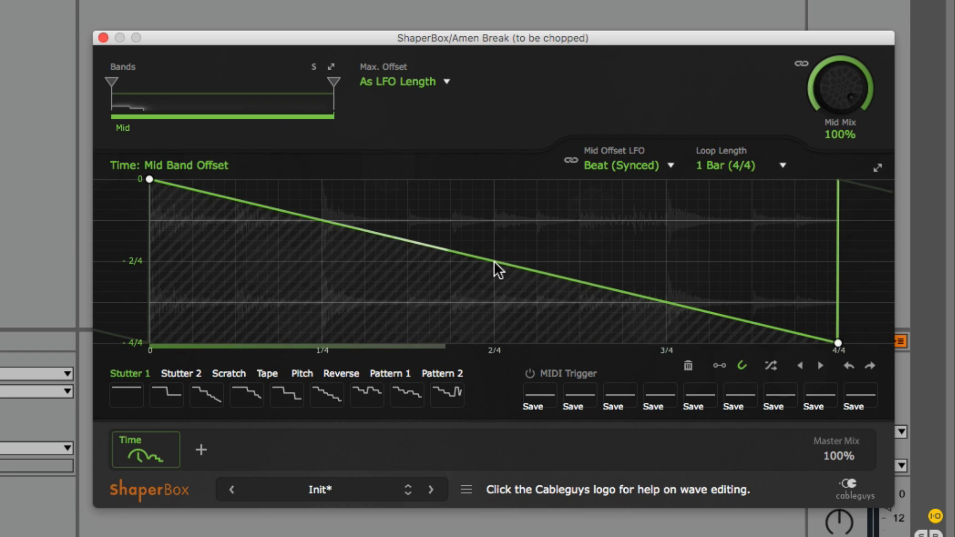
Step: Test a middle node at -4/4, restore the straight ramp, then reset the Mid curve flat
left_click(494, 277)
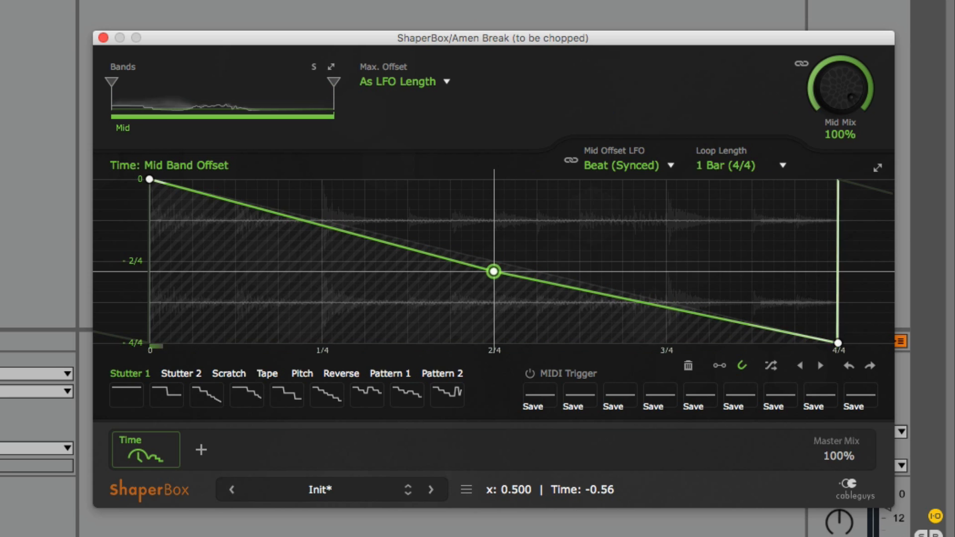
left_click_drag(492, 271, 492, 342)
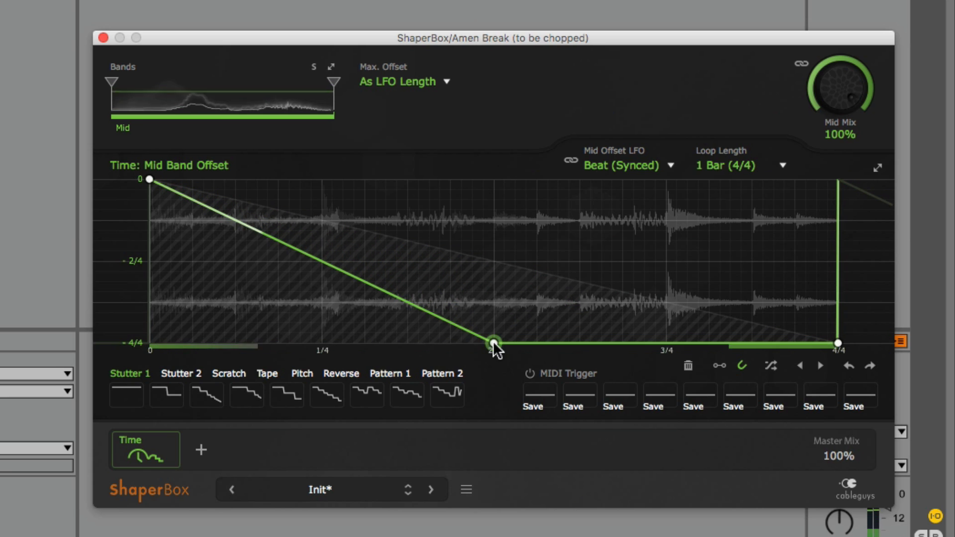
left_click_drag(493, 341, 493, 343)
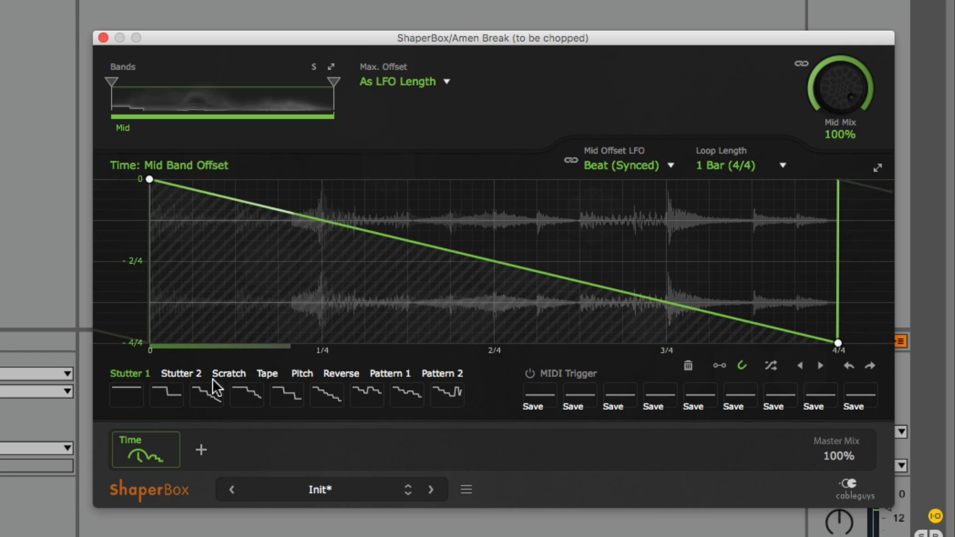
left_click(126, 396)
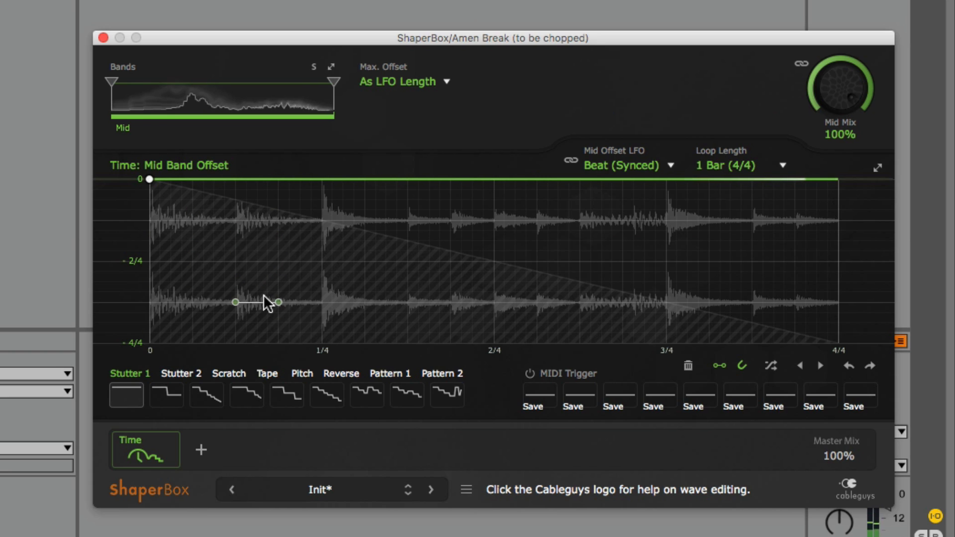
Step: Draw a stepped Mid offset with a low opening step and a dip after 2/4, saved to MIDI Trigger slot 1
left_click_drag(256, 301, 207, 210)
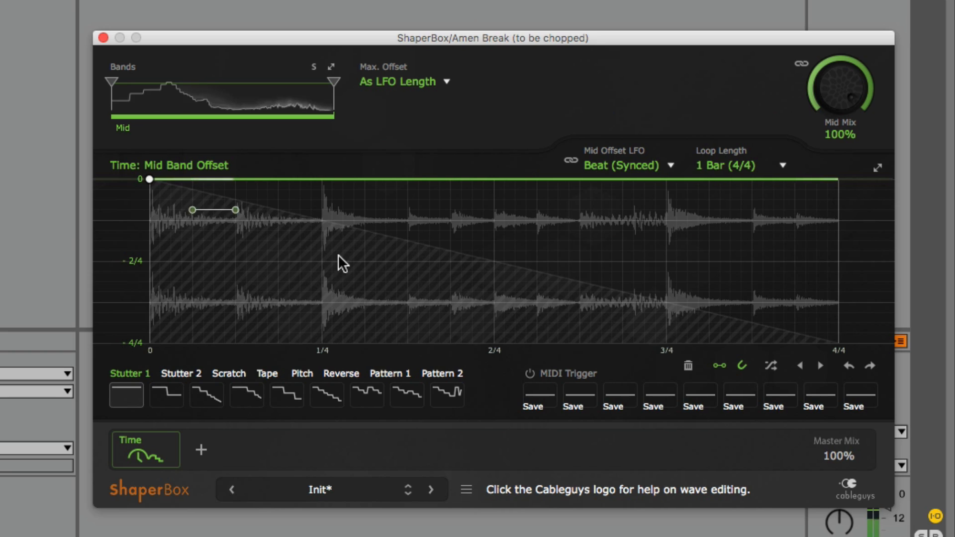
left_click_drag(212, 209, 341, 250)
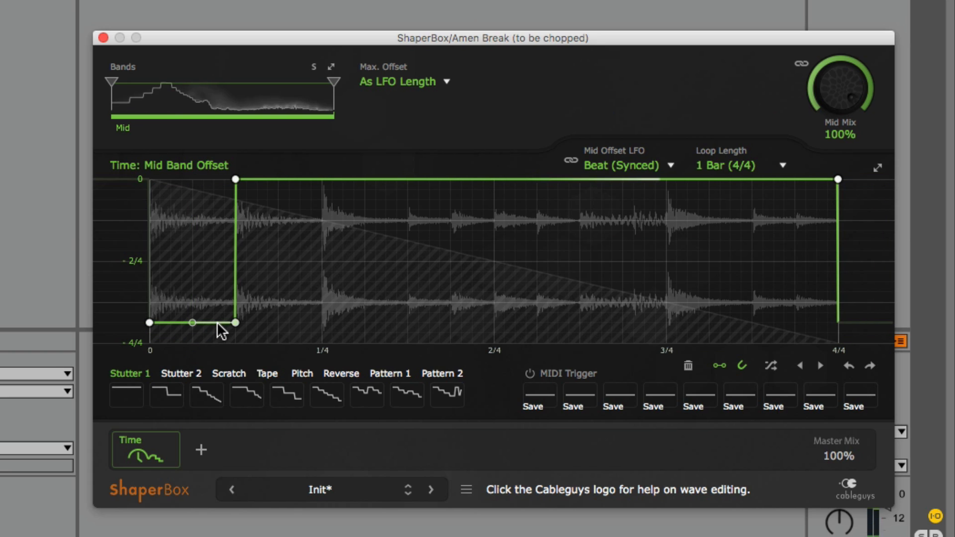
left_click_drag(192, 322, 192, 270)
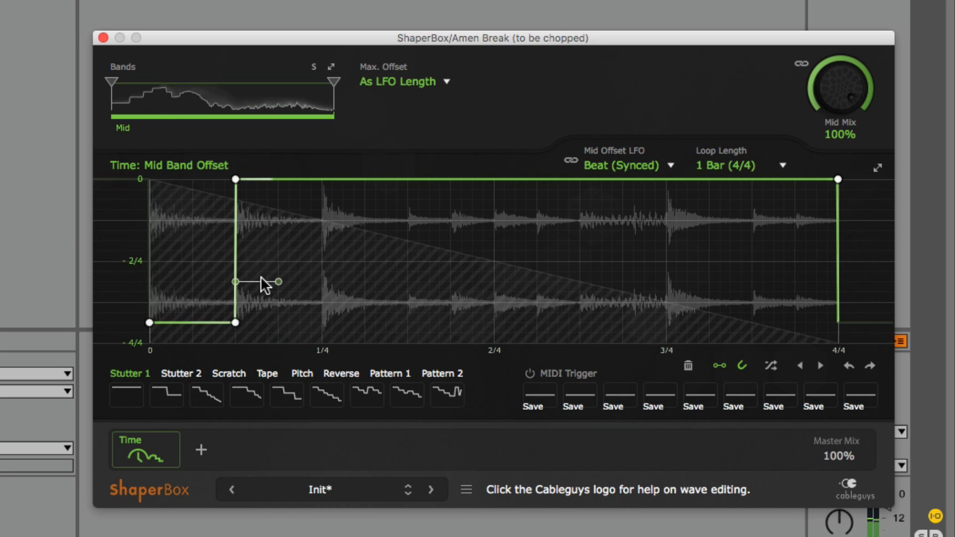
left_click_drag(237, 282, 237, 311)
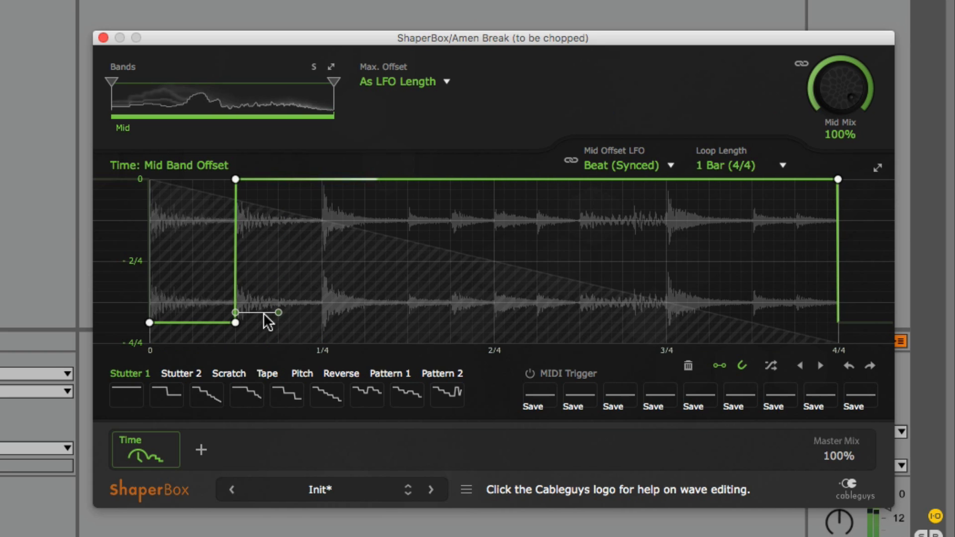
left_click_drag(277, 312, 494, 190)
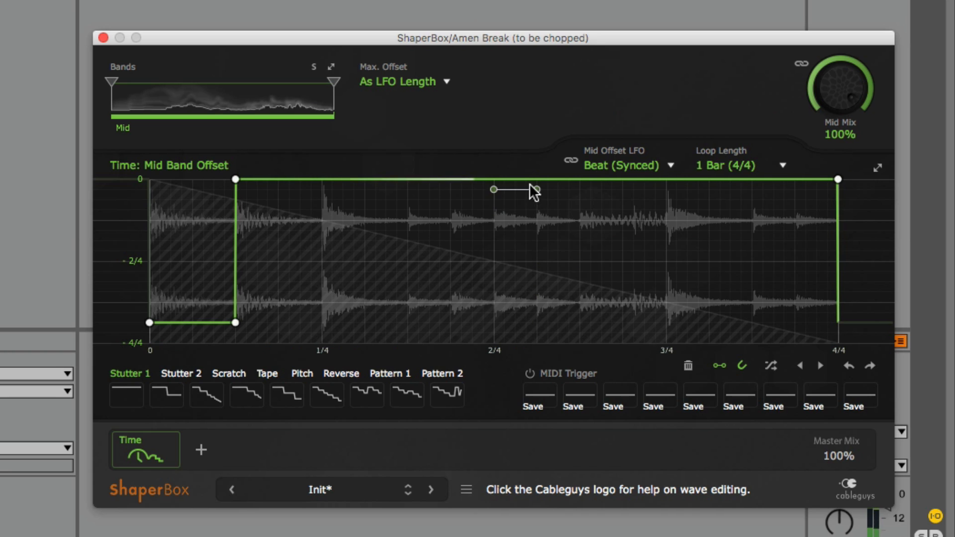
left_click(537, 180)
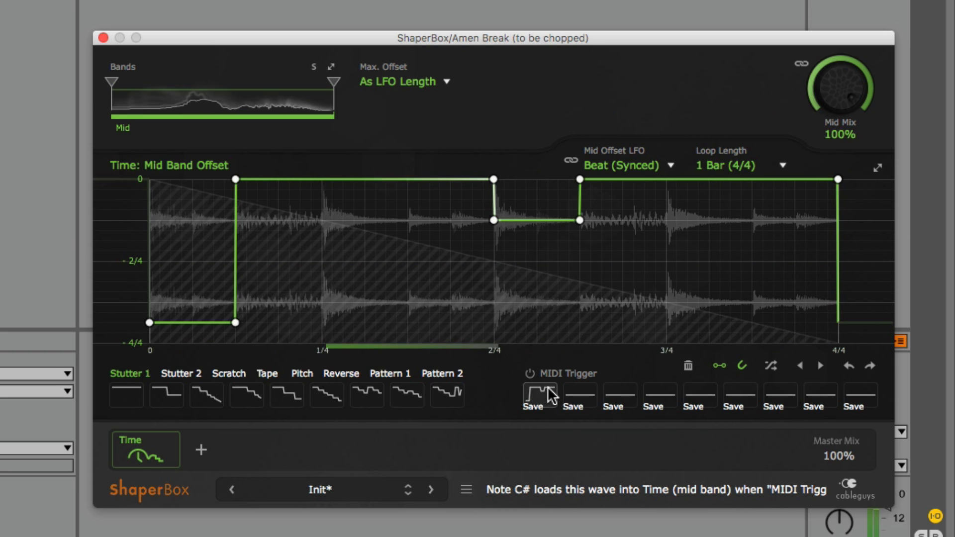
left_click(127, 396)
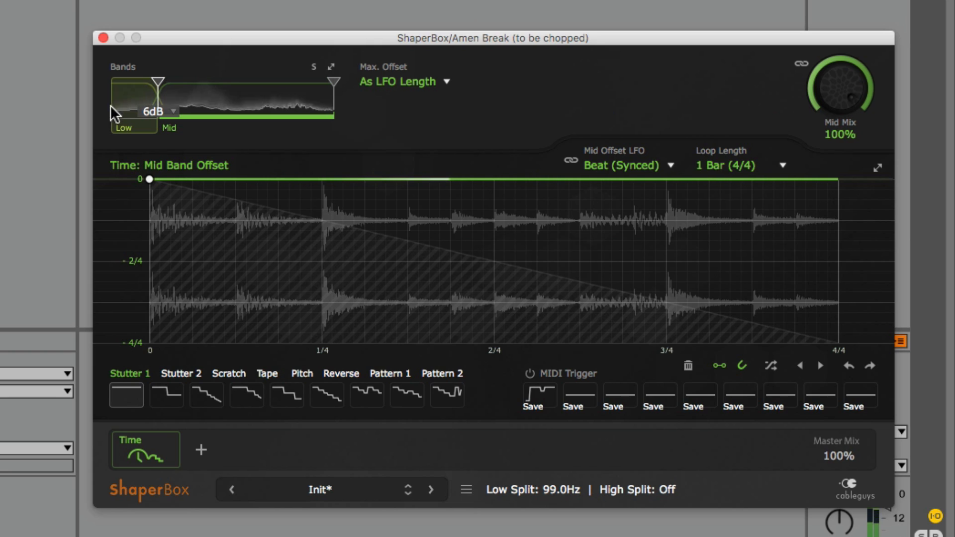
Step: Add Low (99 Hz) and High (5.99 kHz) band splits and give the High band the Scratch stutter shape
left_click(124, 102)
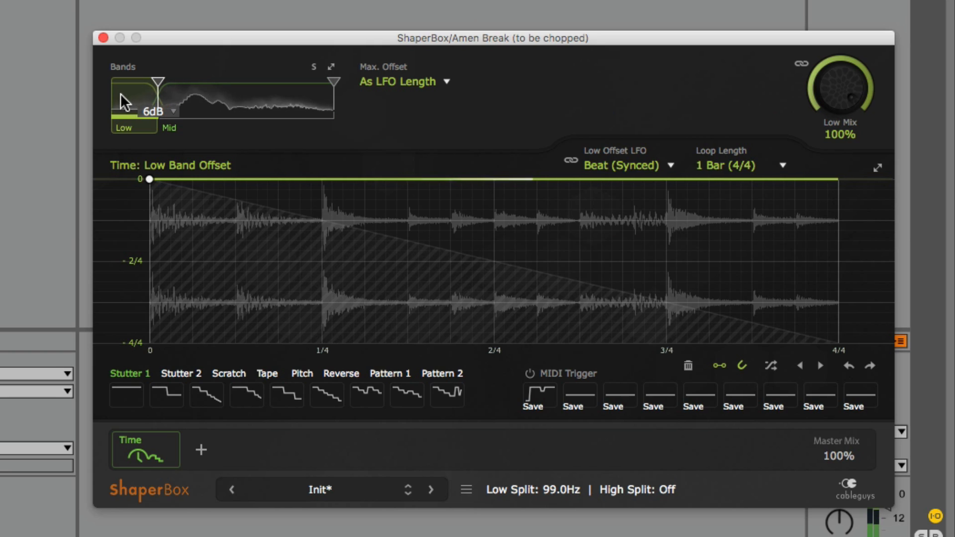
left_click(286, 396)
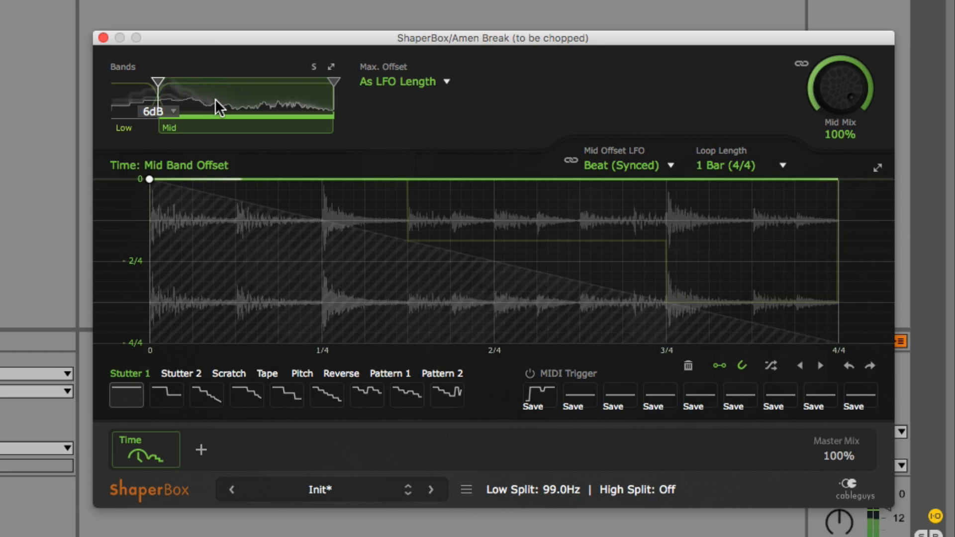
mouse_move(254, 115)
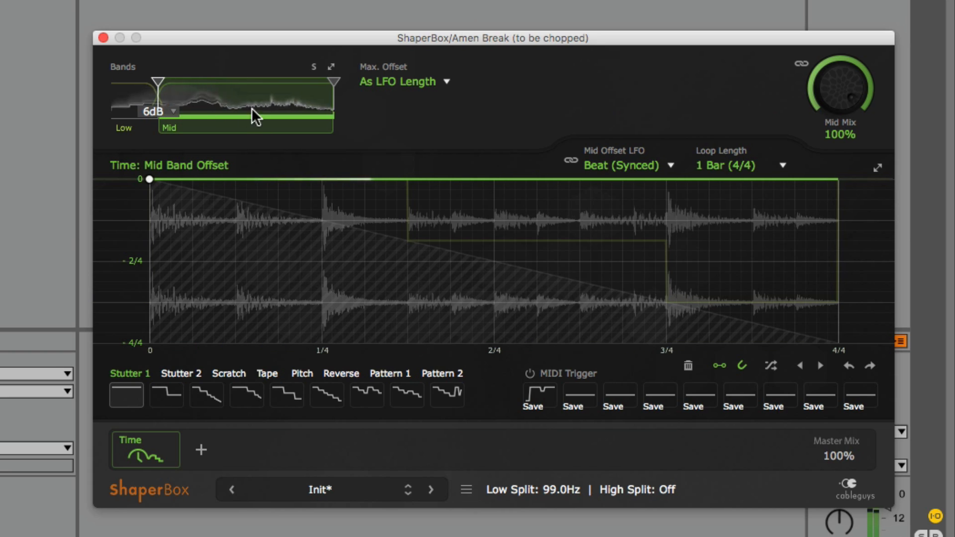
left_click(228, 373)
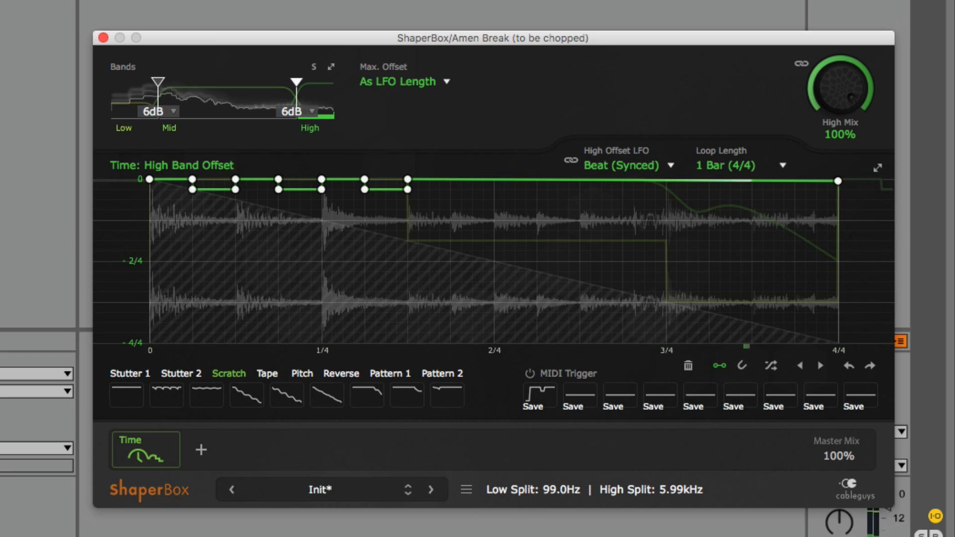
mouse_move(731, 191)
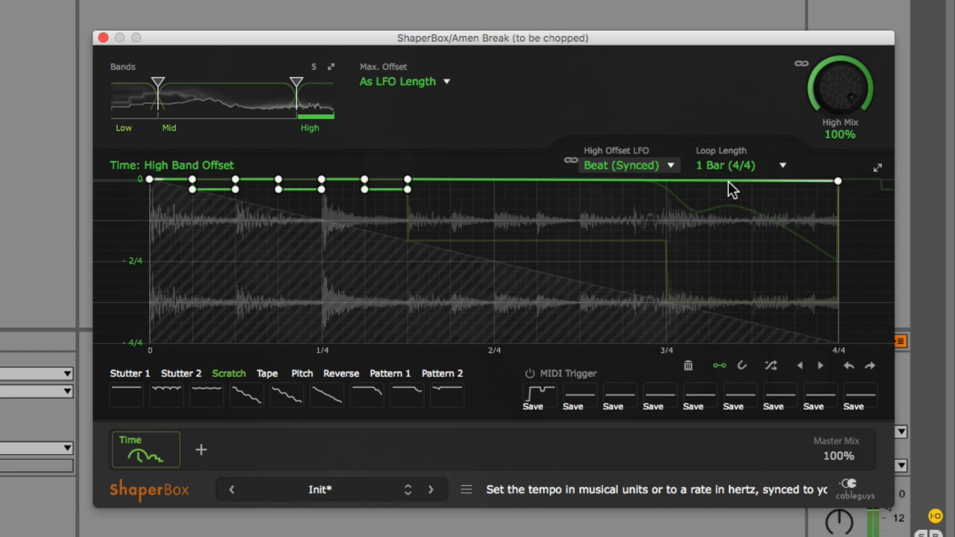
left_click(839, 181)
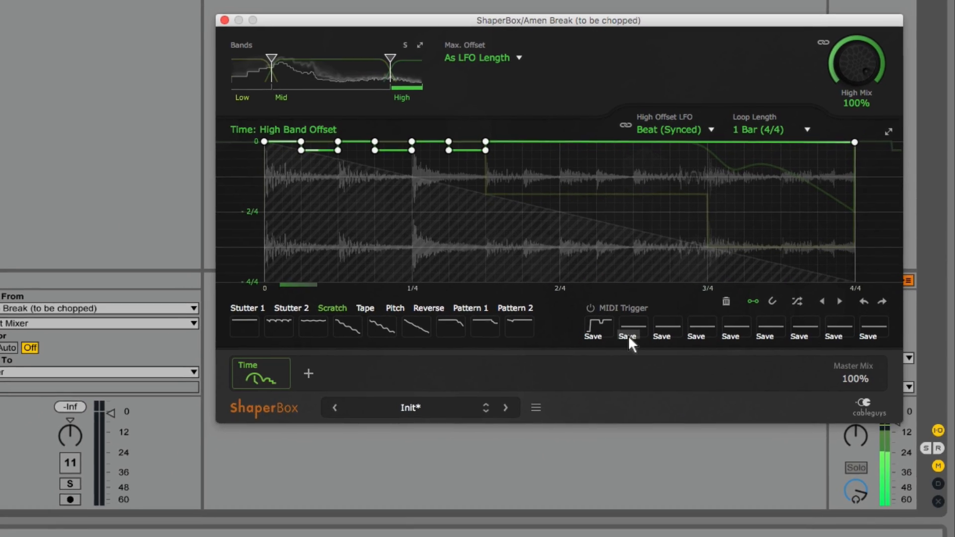
Step: Save the current band curves into the second MIDI Trigger slot
left_click(536, 408)
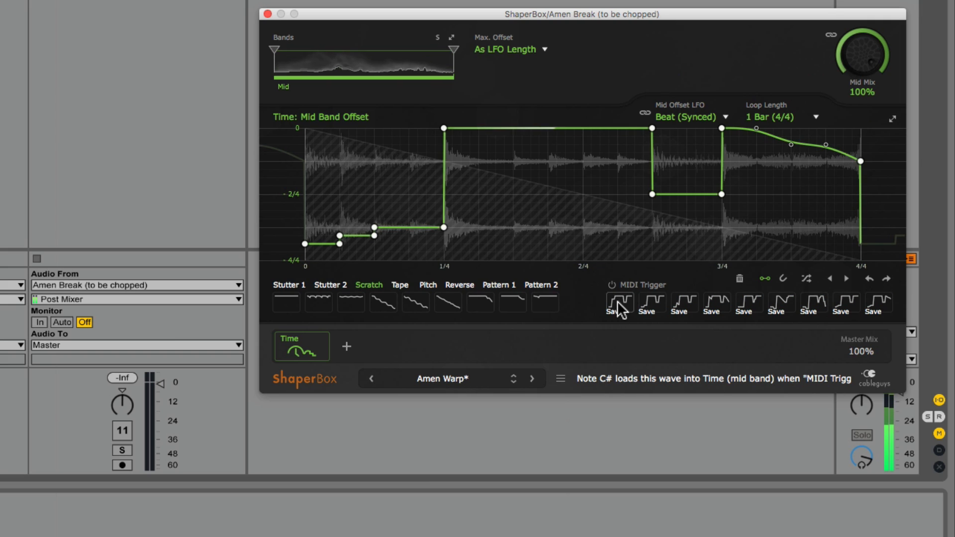
Step: Recall two saved trigger snapshots to audition their stored stepped mid-band offset shapes
left_click(716, 302)
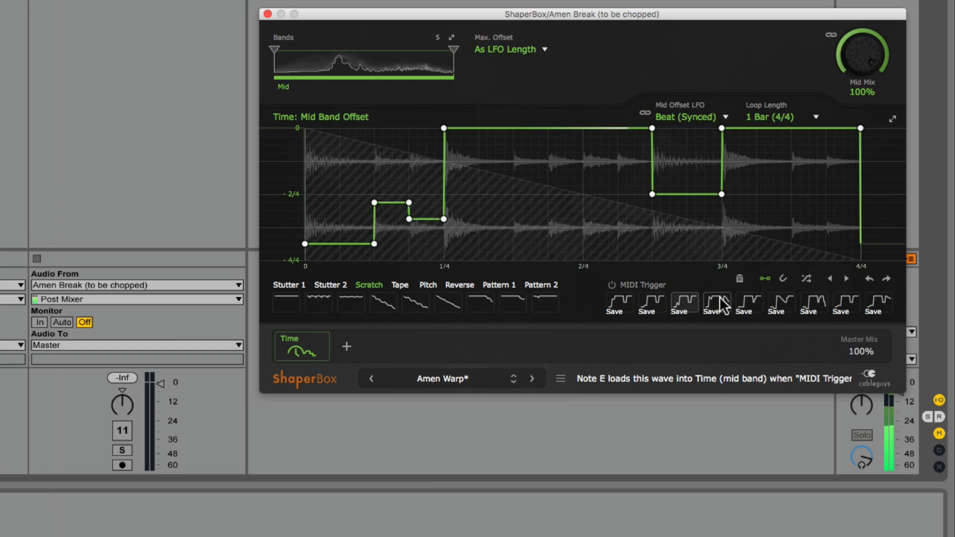
left_click(611, 285)
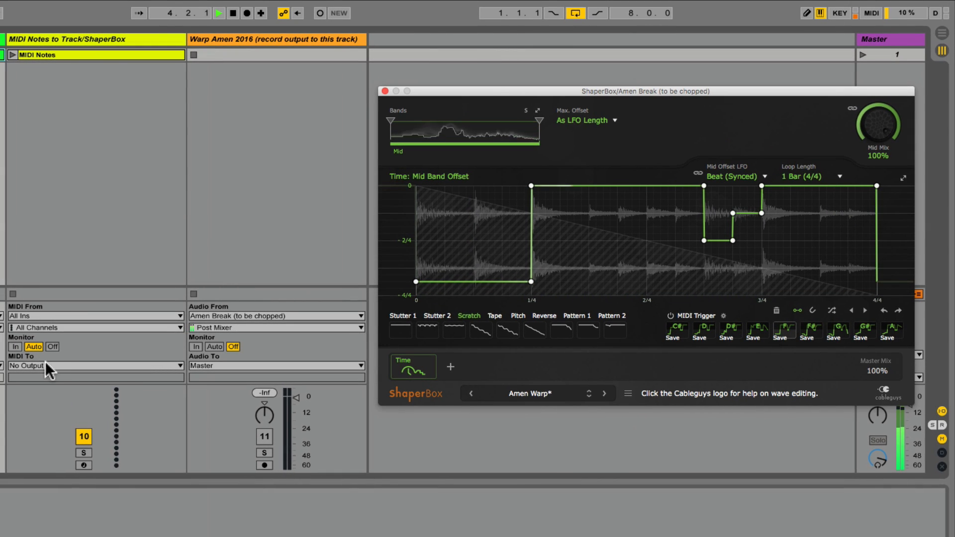
Step: Route the MIDI Notes track's output to ShaperBox on the Amen Break (to be chopped) track
left_click(96, 366)
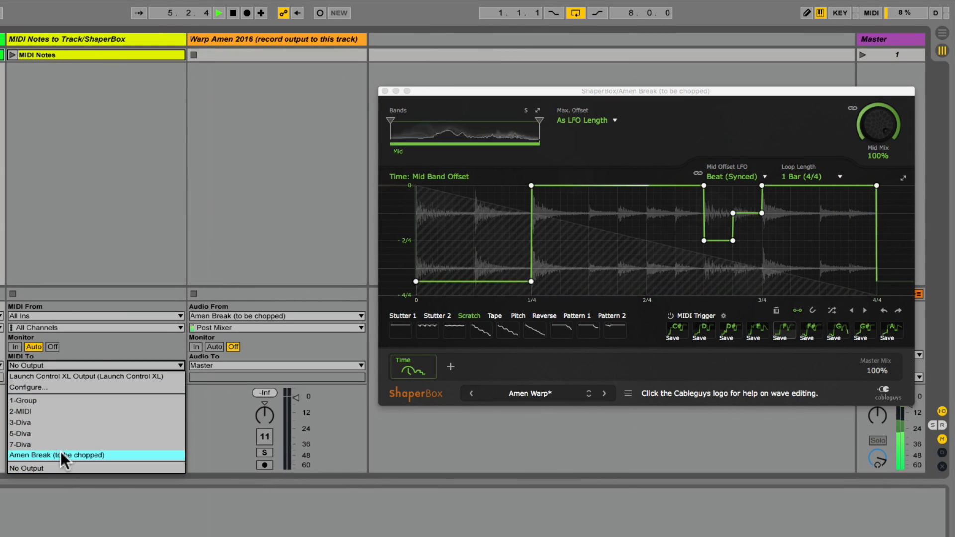
left_click(60, 455)
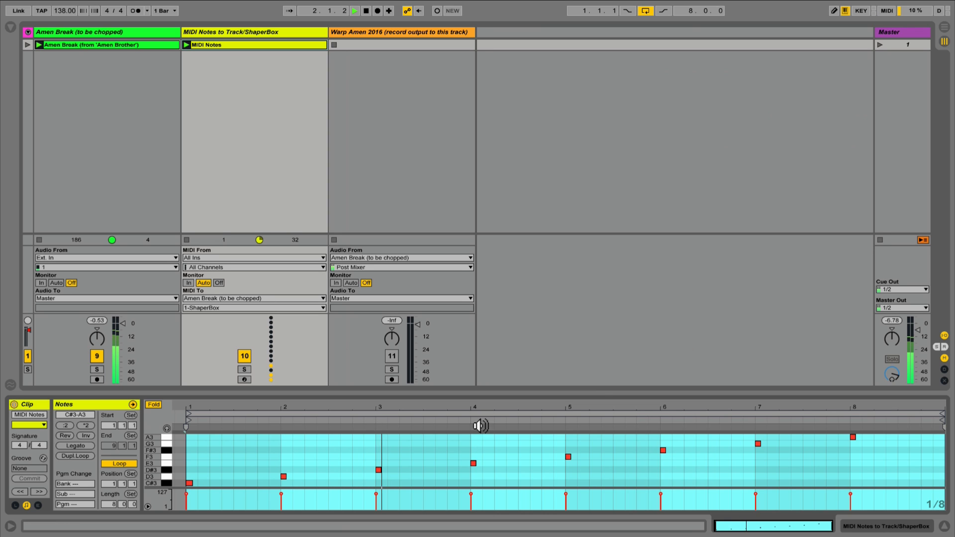
left_click(107, 34)
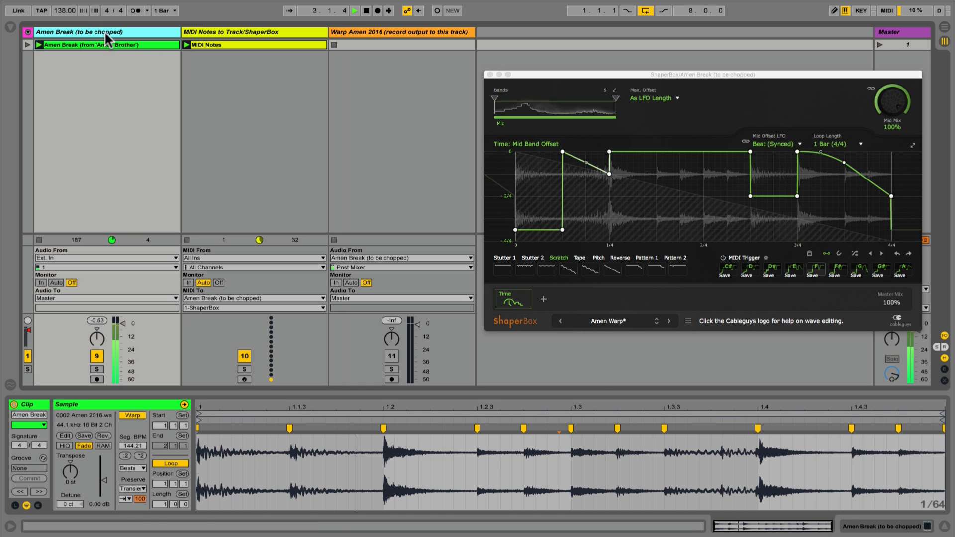